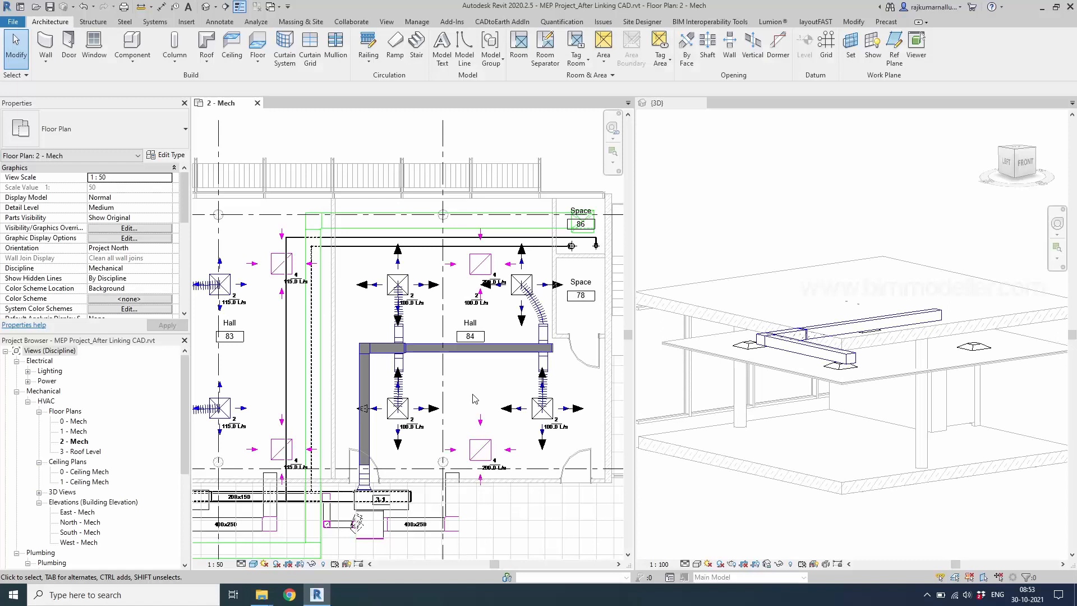
mouse_move(489, 403)
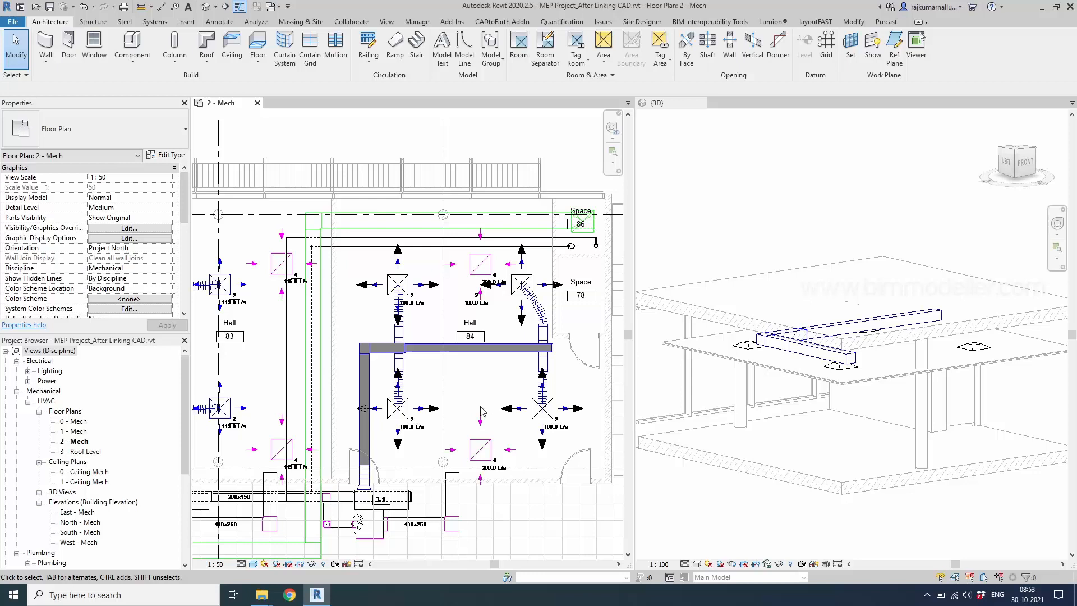
mouse_move(481, 389)
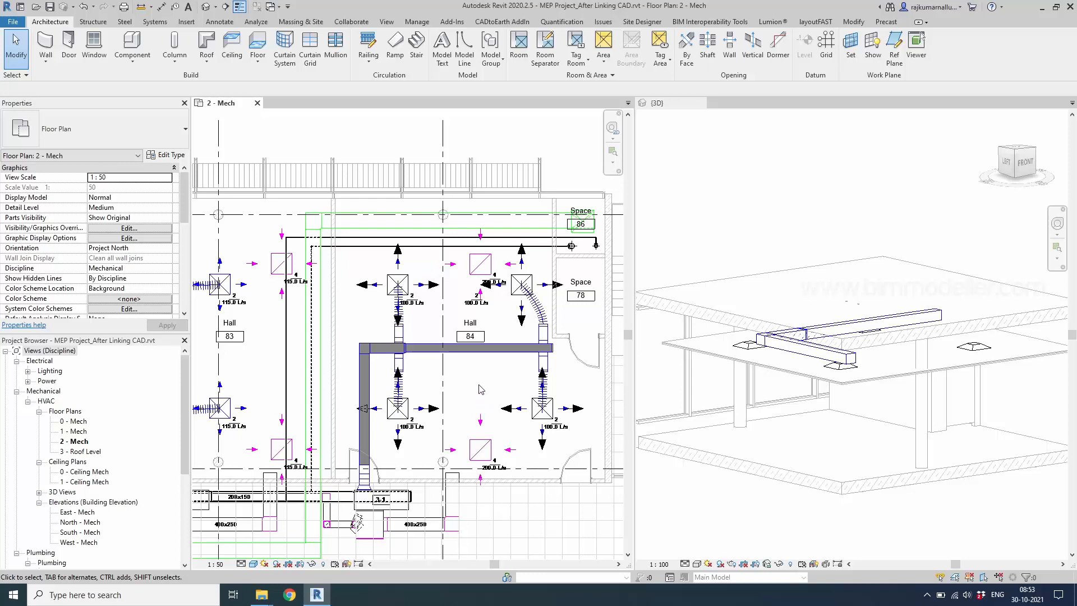
- Draw a 250×250 mm branch duct at 3000 mm elevation off the Hall 84 main duct toward the lower-right diffuser
left_click(474, 352)
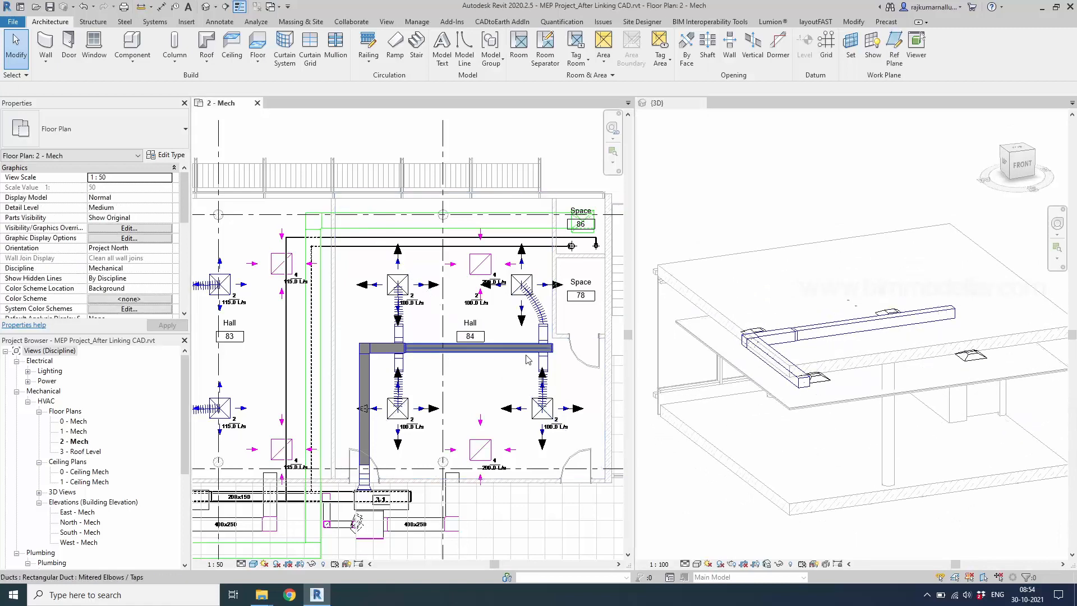
left_click(447, 346)
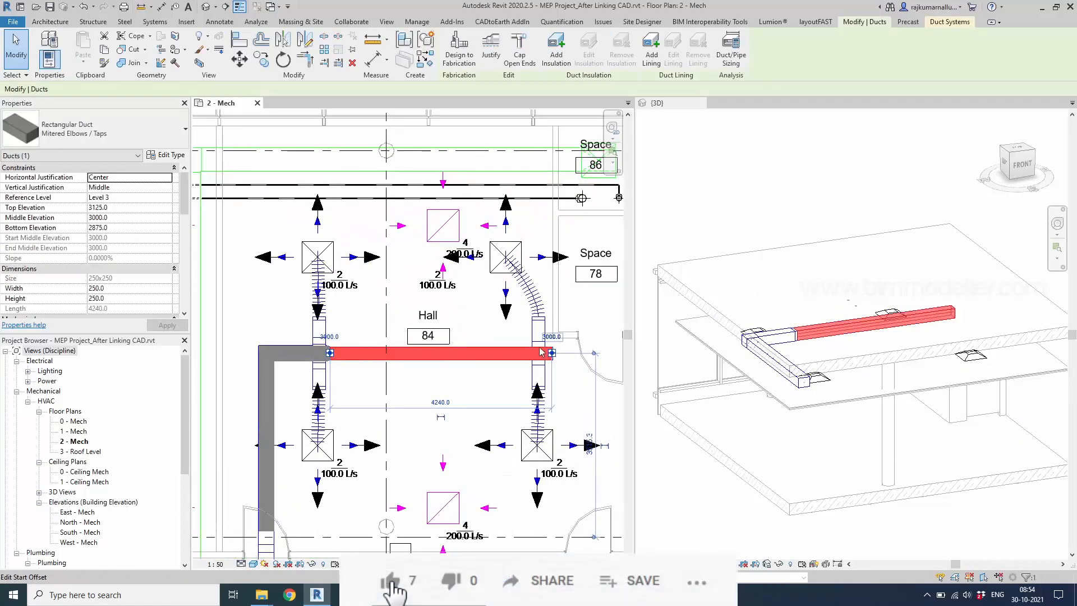
left_click(504, 258)
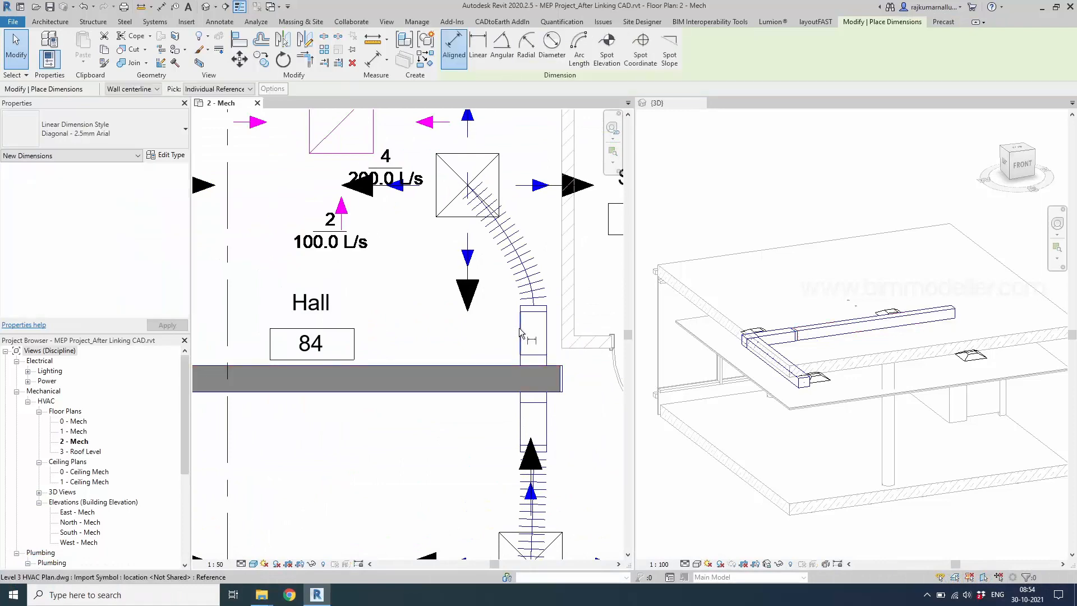
left_click(533, 329)
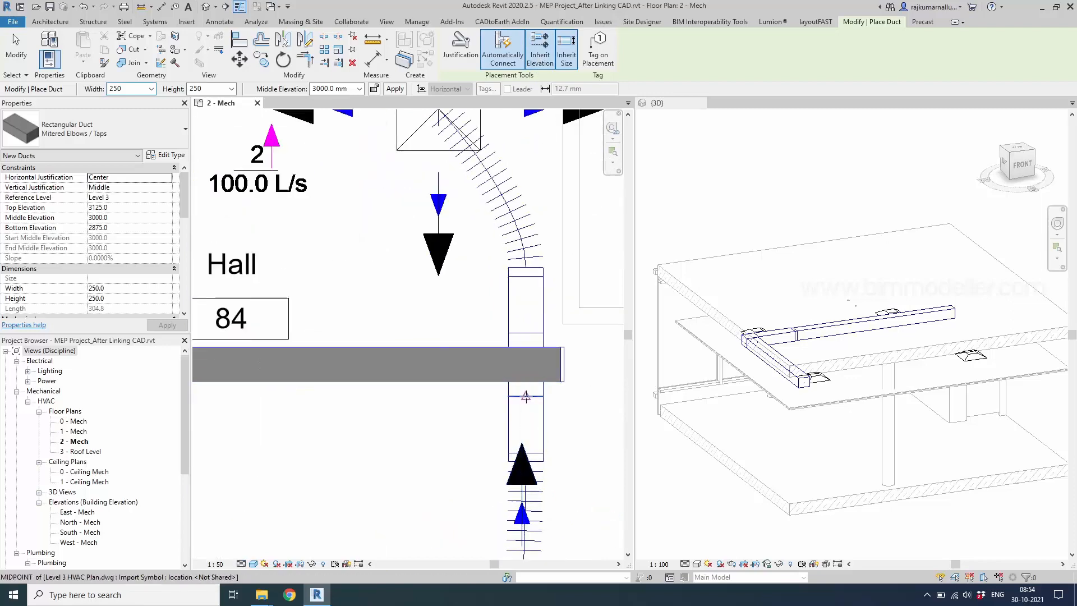
mouse_move(521, 454)
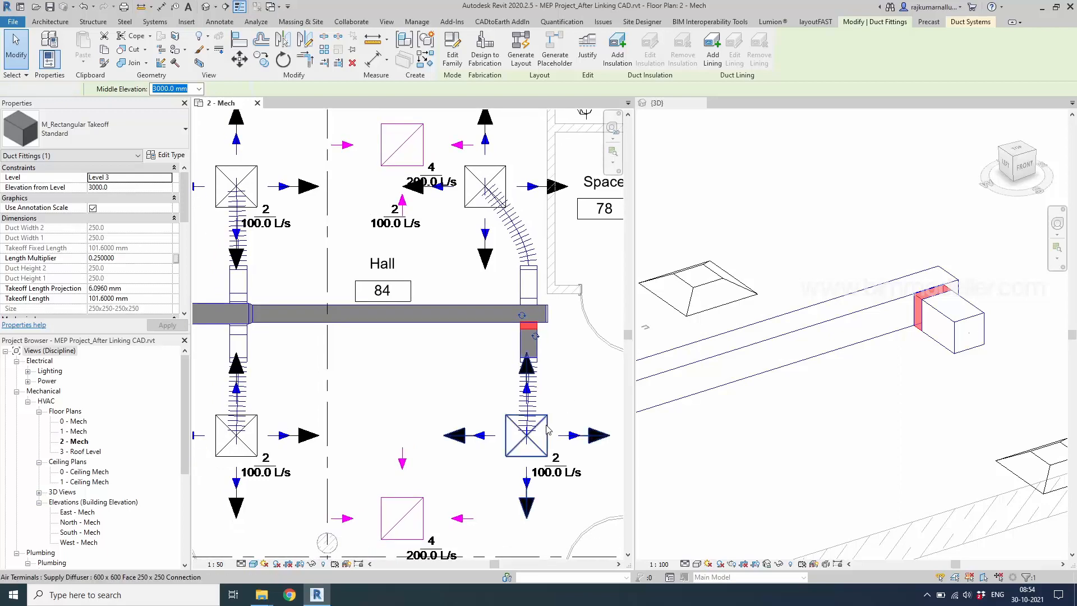
- Connect the lower-right supply diffuser into the new rectangular branch duct
left_click(526, 435)
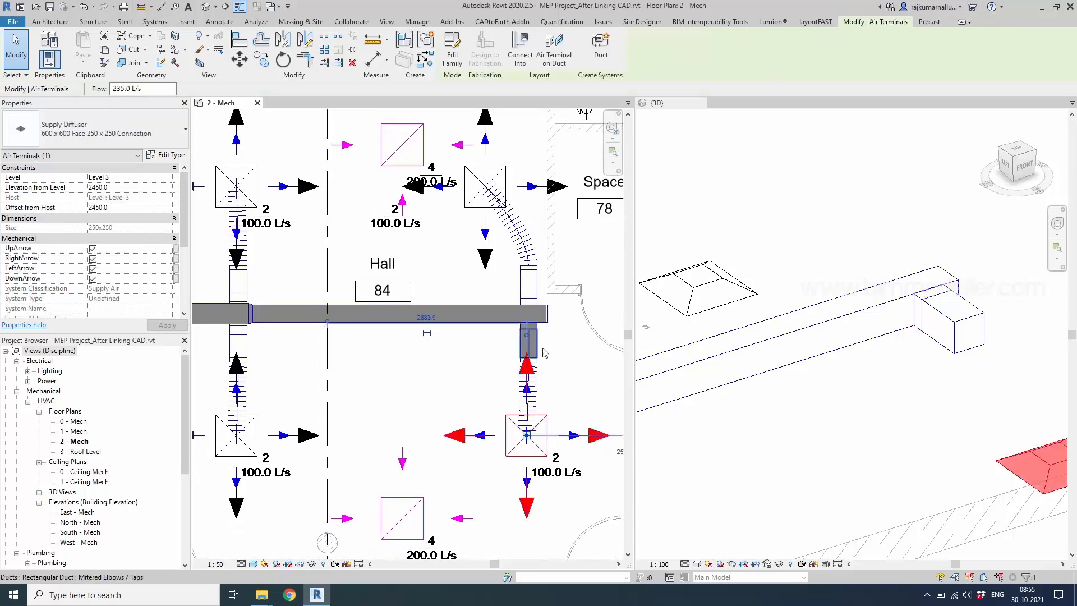
left_click(525, 436)
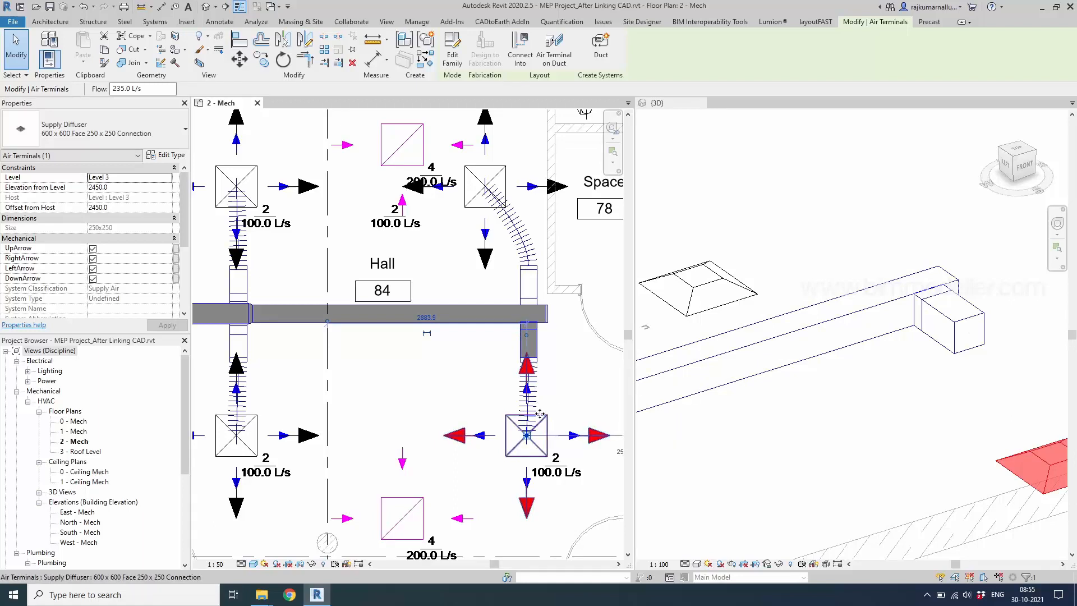
mouse_move(536, 412)
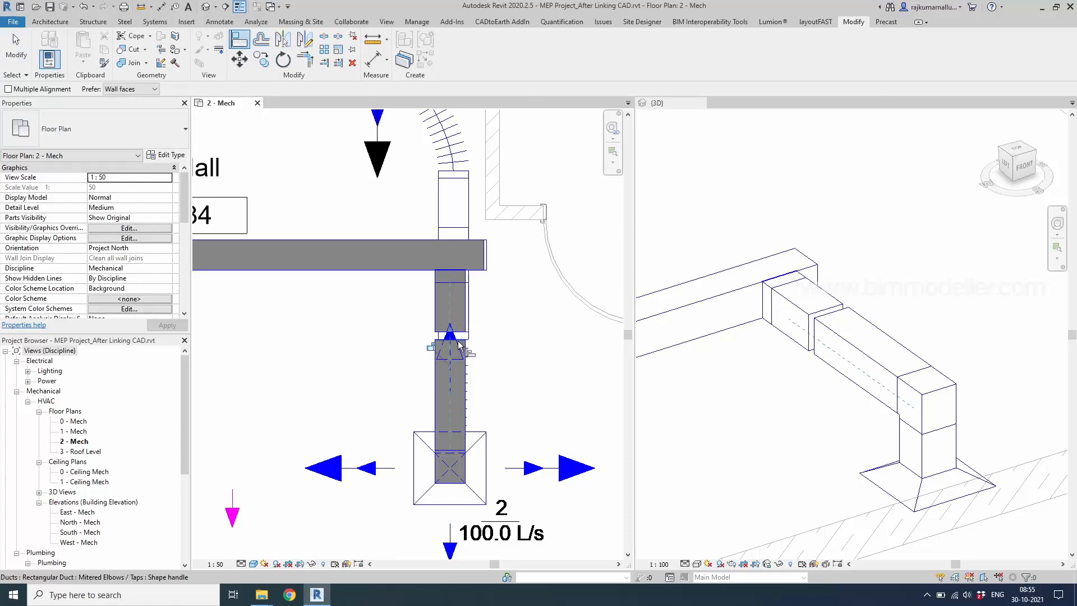
- Set the lower-right branch duct's Middle Elevation to 3000.0 mm
left_click(448, 302)
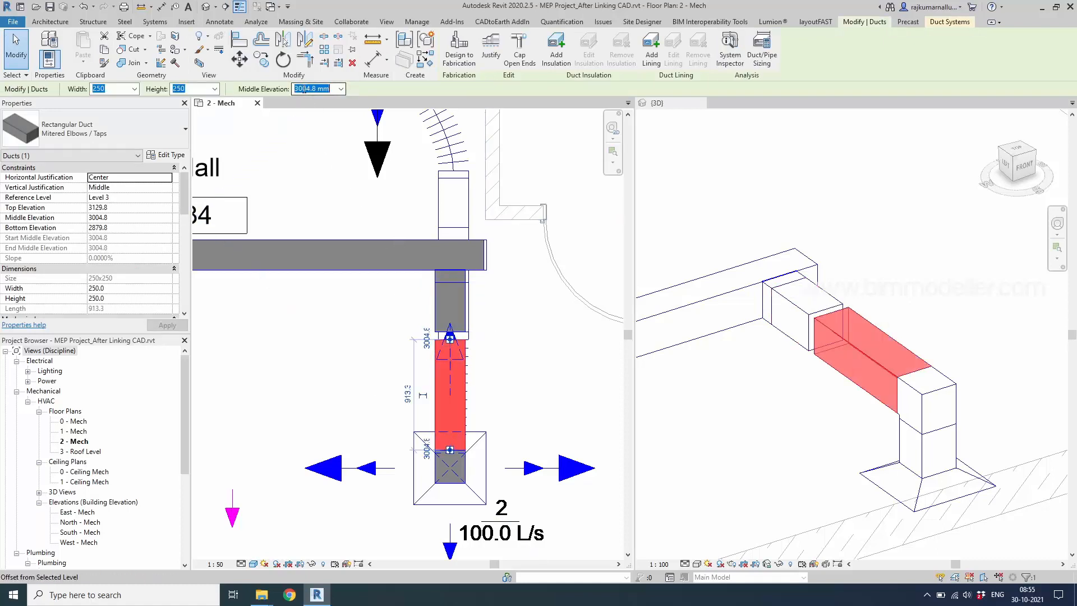
type("3000.0")
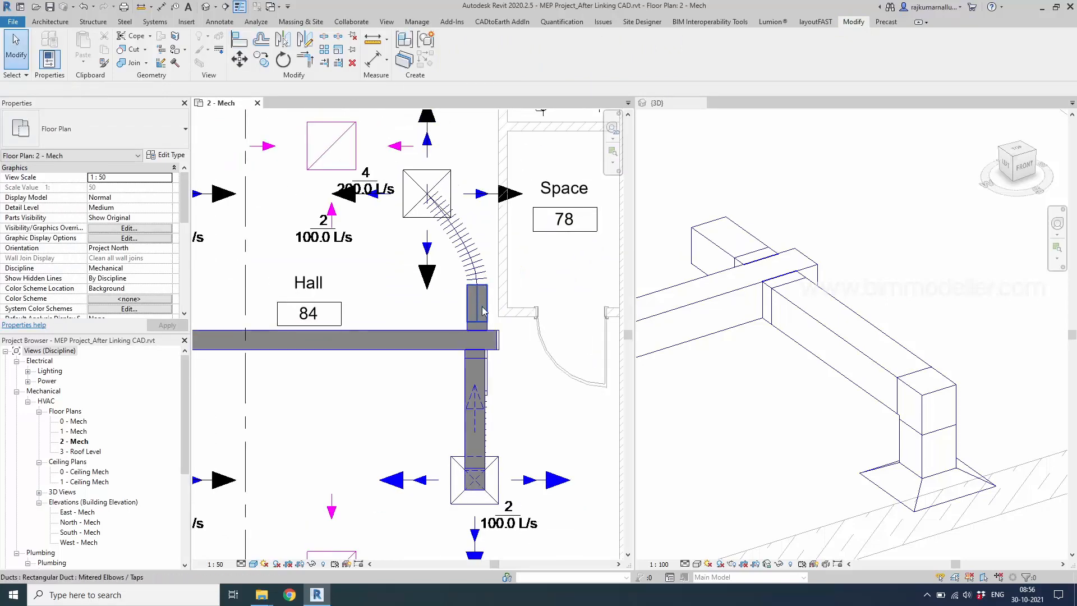
- Connect the upper-right diffuser into the main duct stub and add a short stub at the left junction
left_click(426, 192)
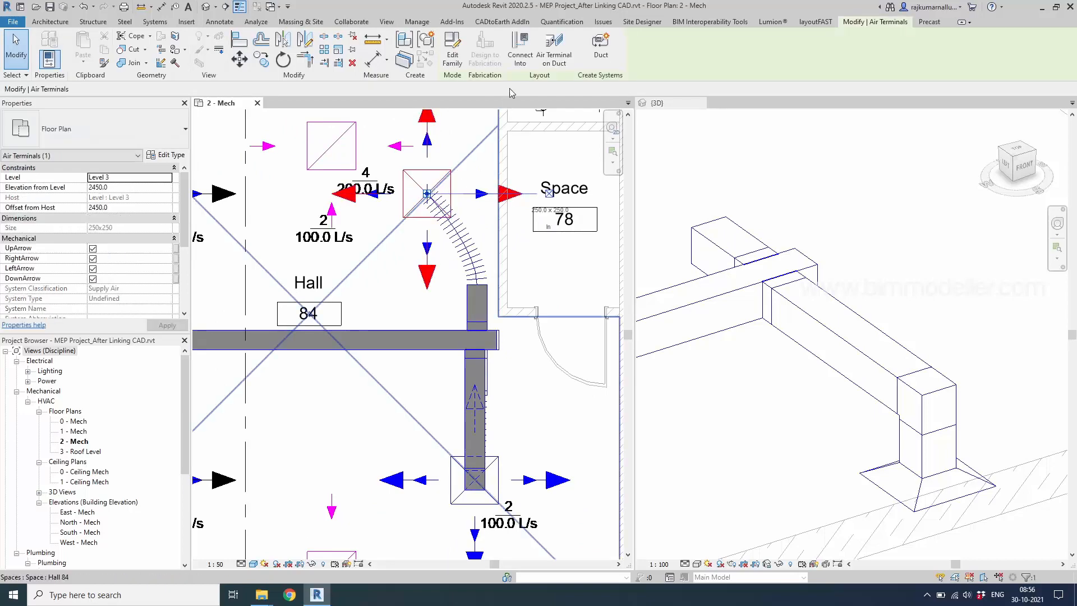
left_click(512, 334)
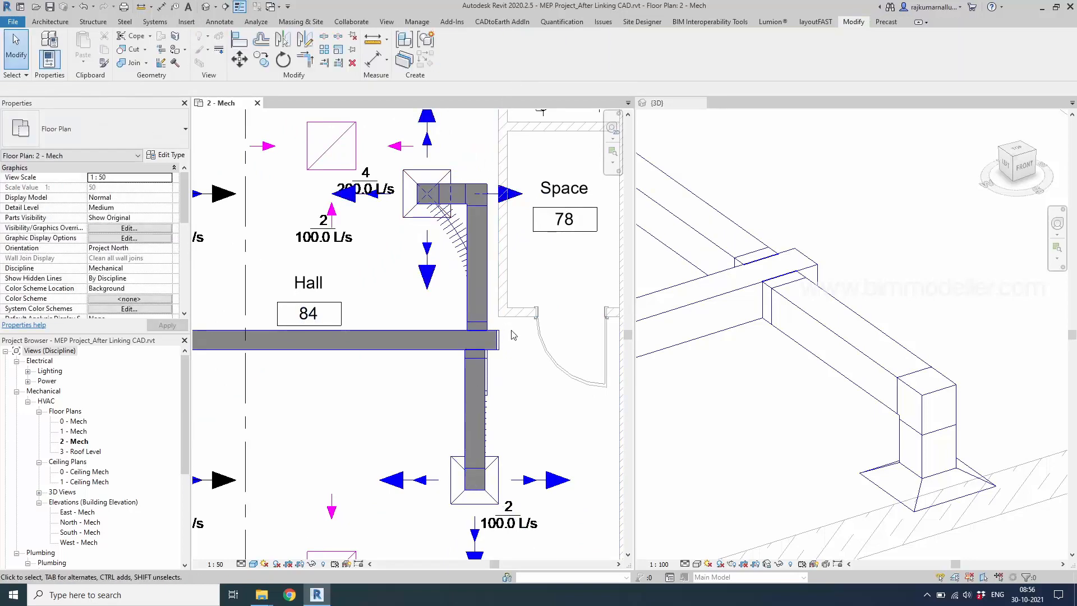
scroll("down", 3)
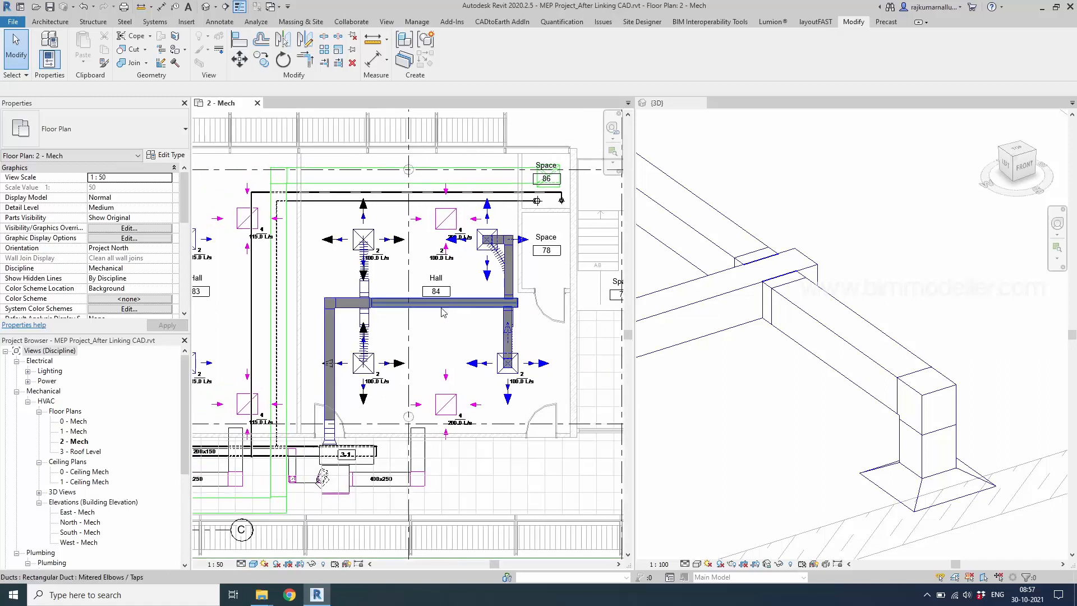
mouse_move(446, 312)
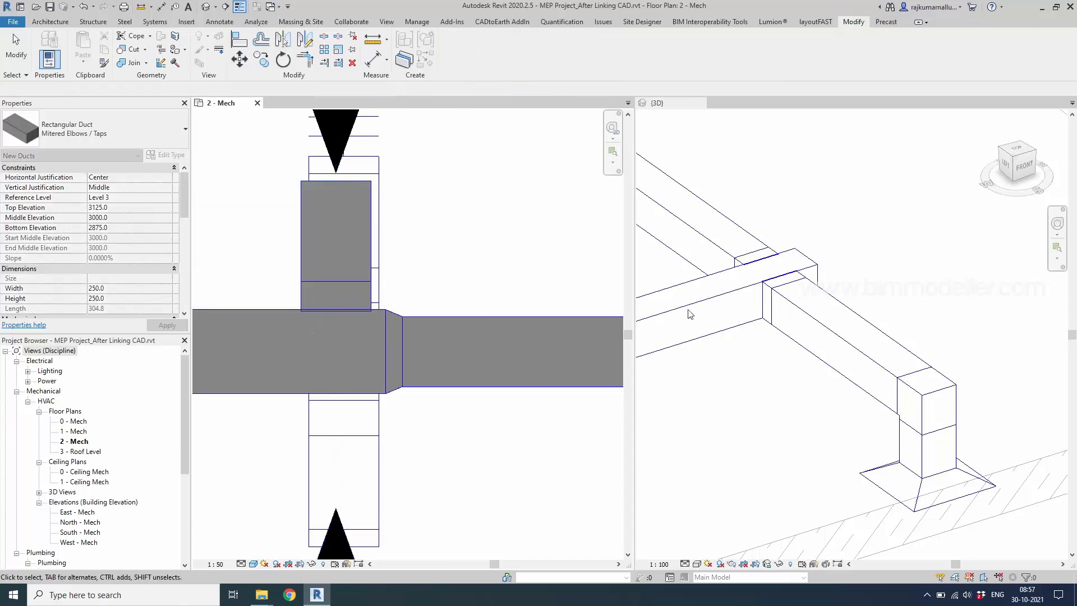
left_click(786, 378)
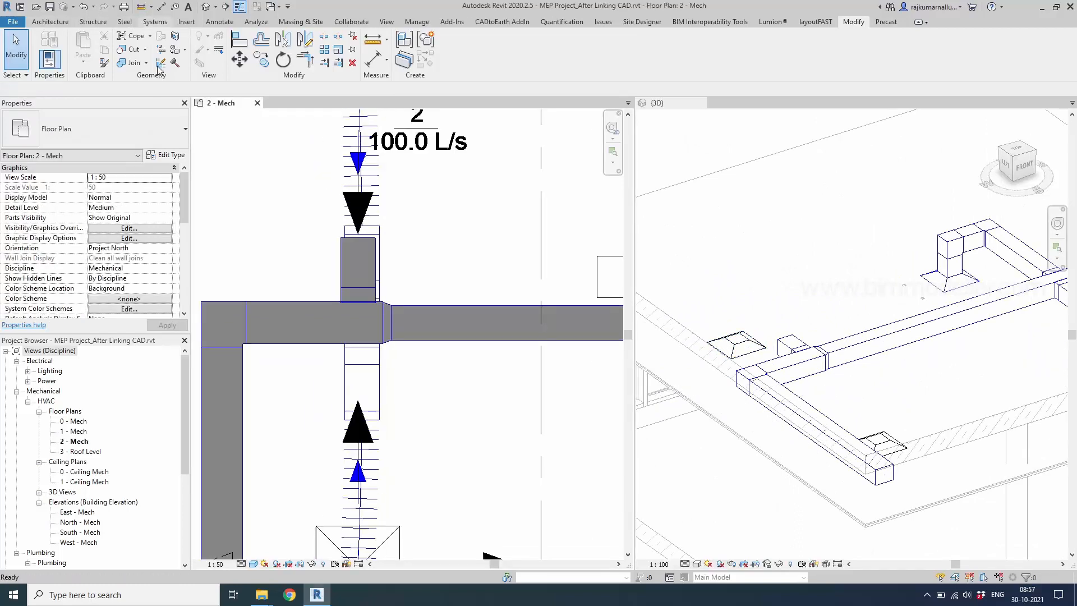
- Run a round Flex Duct from the upper-left terminal to the main duct stub
left_click(154, 21)
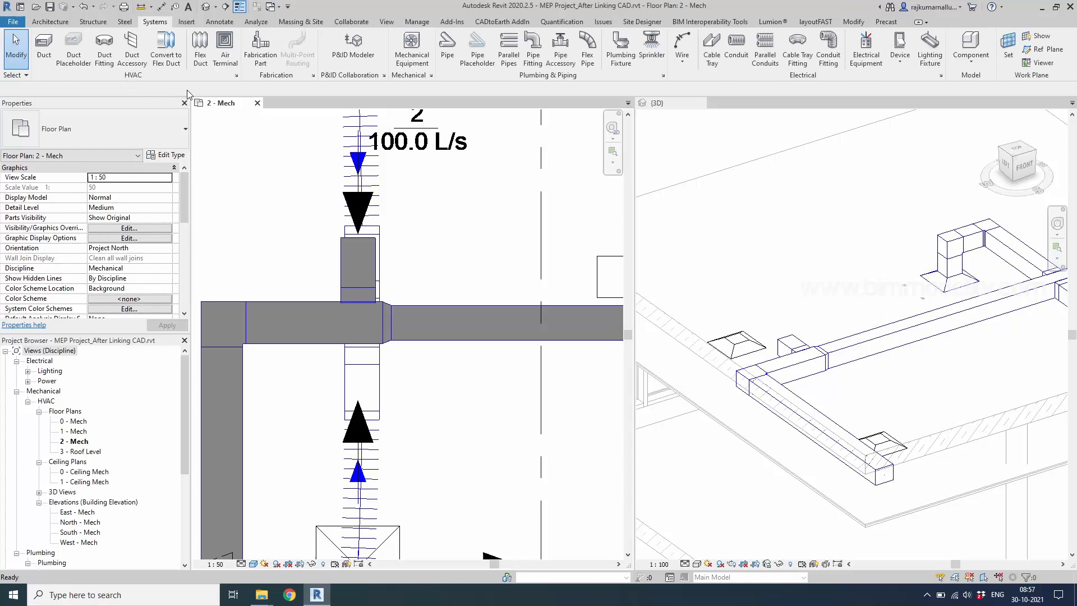
mouse_move(200, 48)
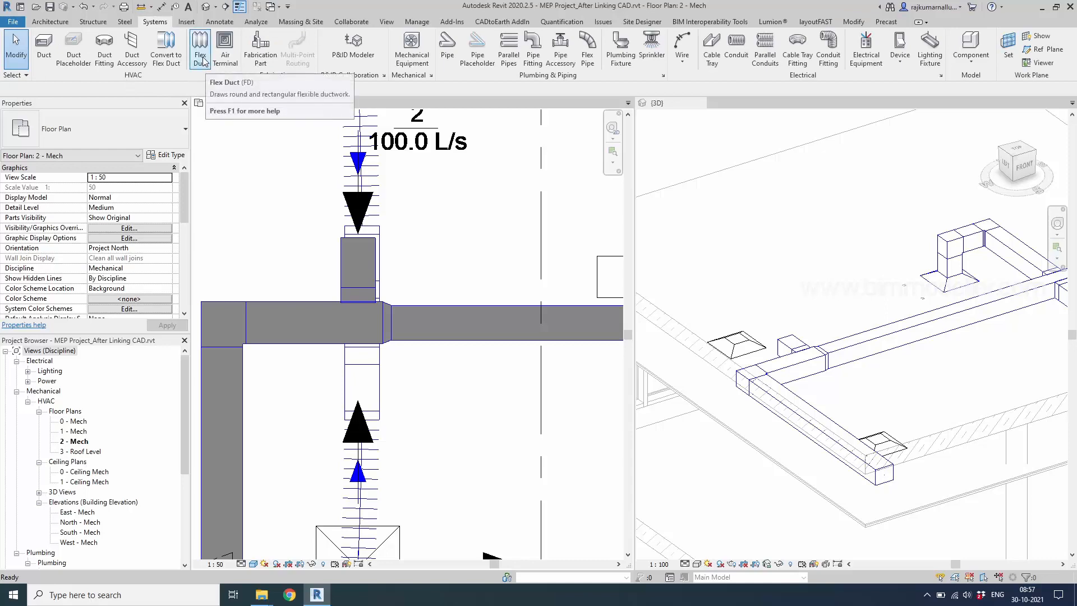
left_click(199, 45)
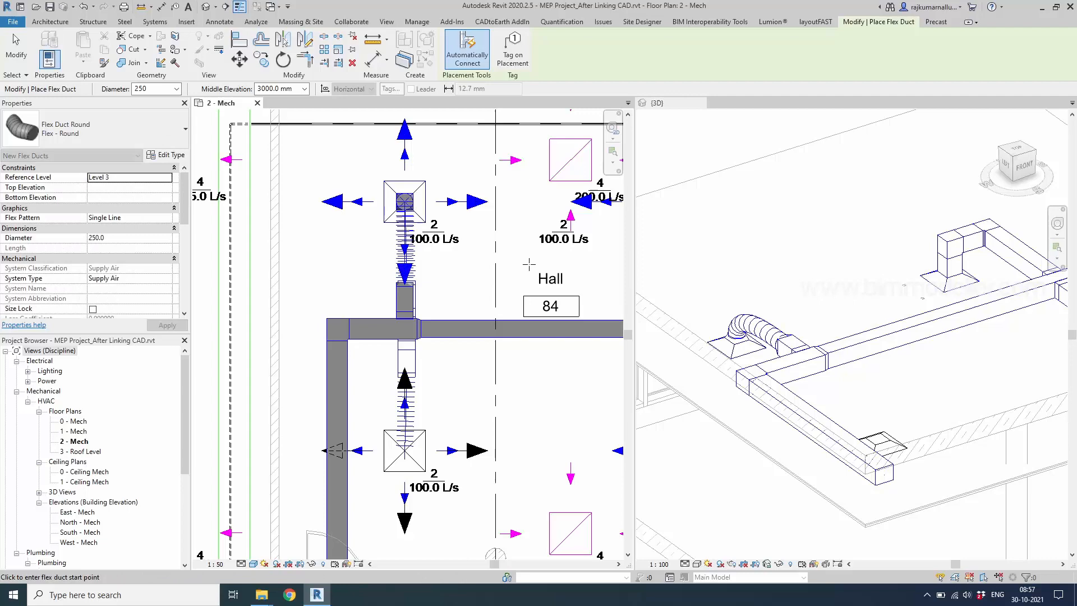
left_click(155, 21)
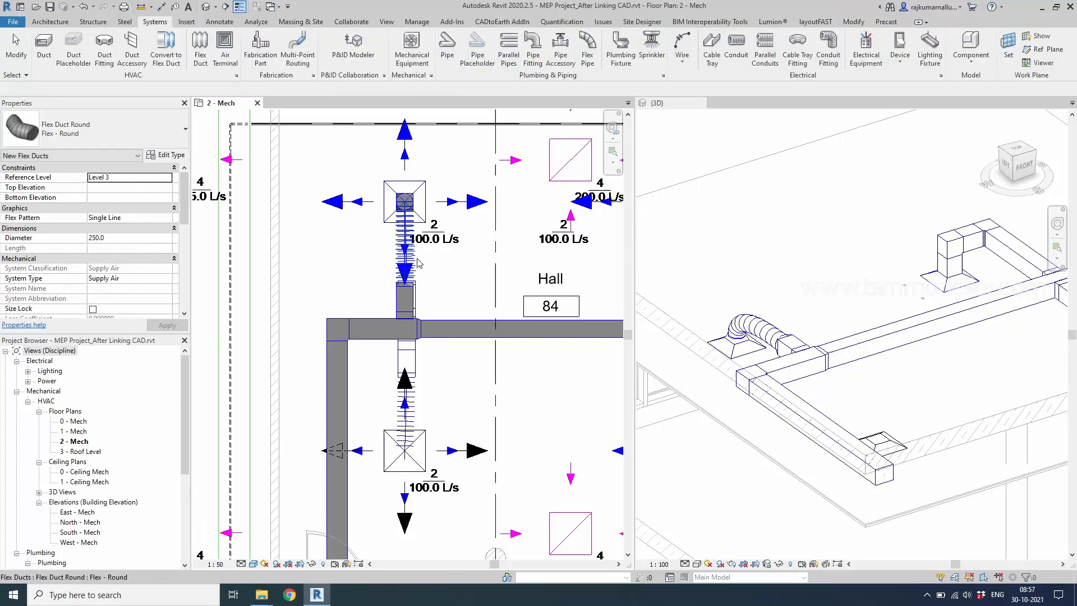
left_click(433, 301)
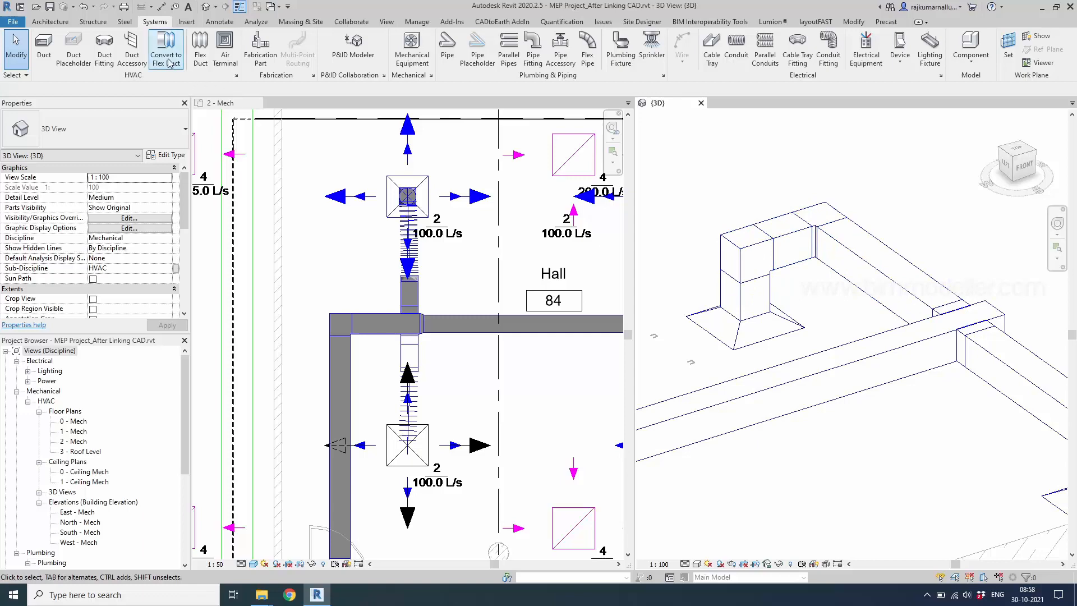
- Convert the upper-right terminal's branch to flex duct with Max Length 1500 mm
left_click(165, 49)
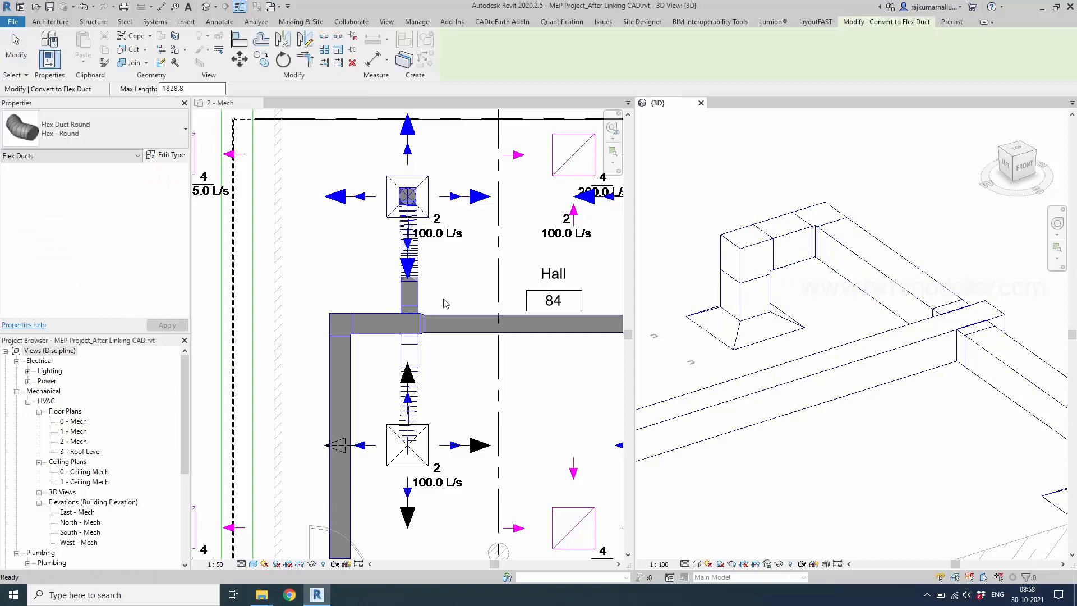
mouse_move(748, 316)
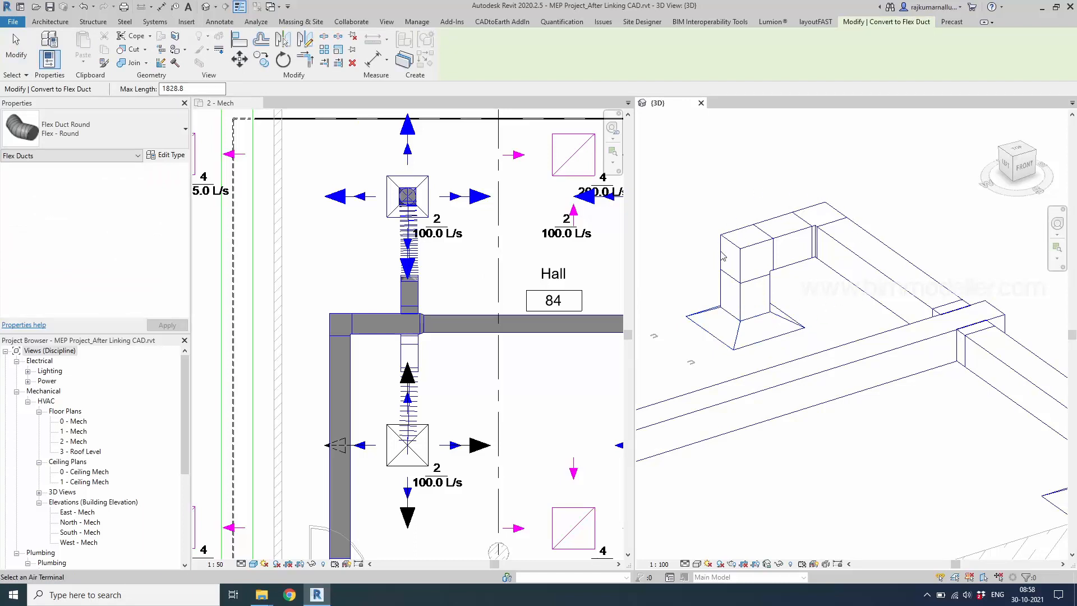
mouse_move(798, 233)
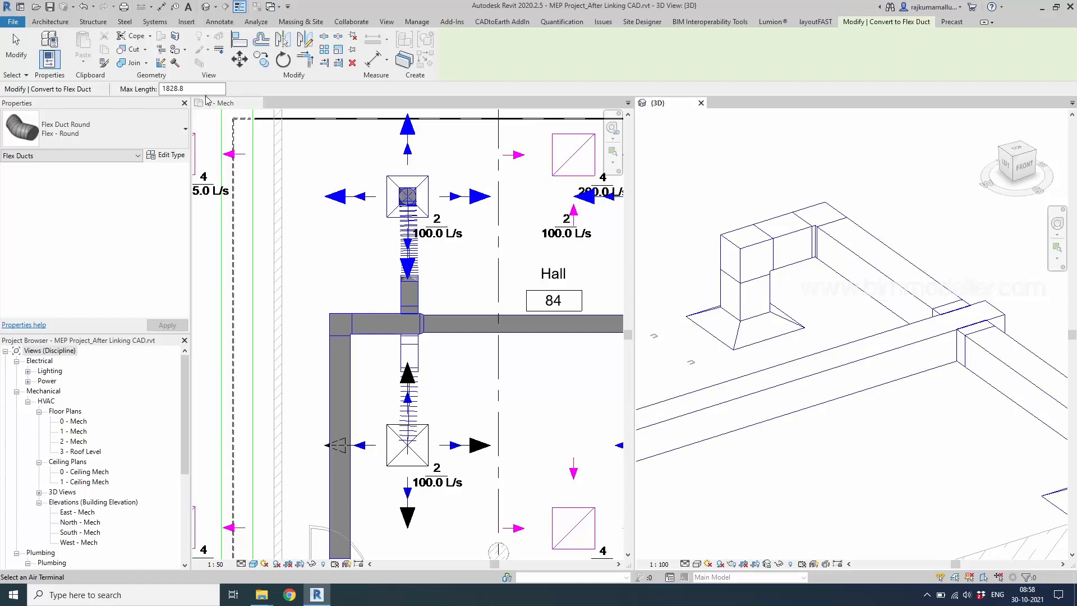
type("15")
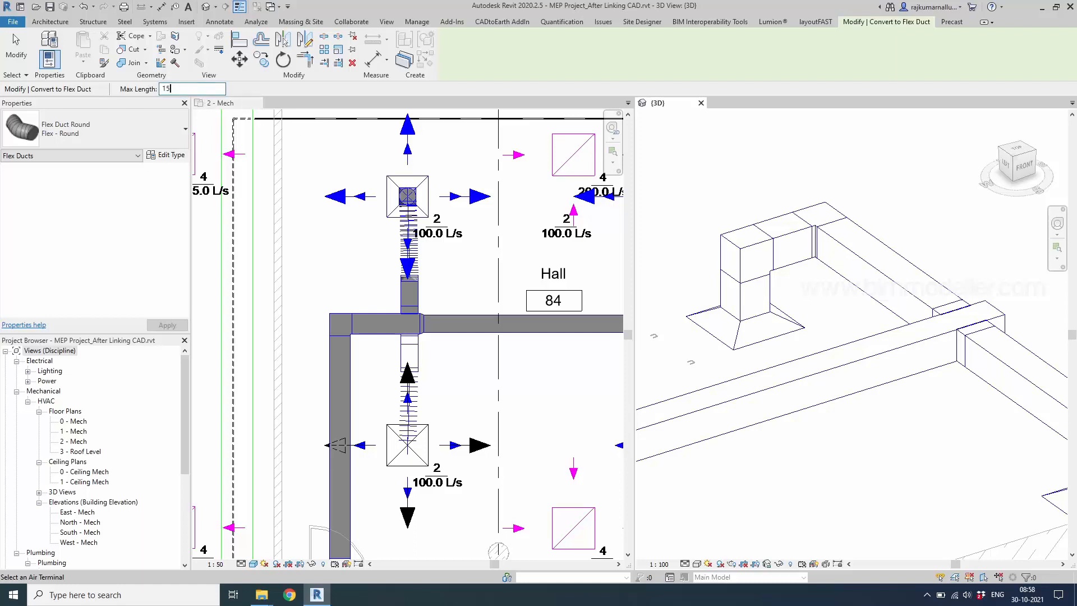
type("1500.0")
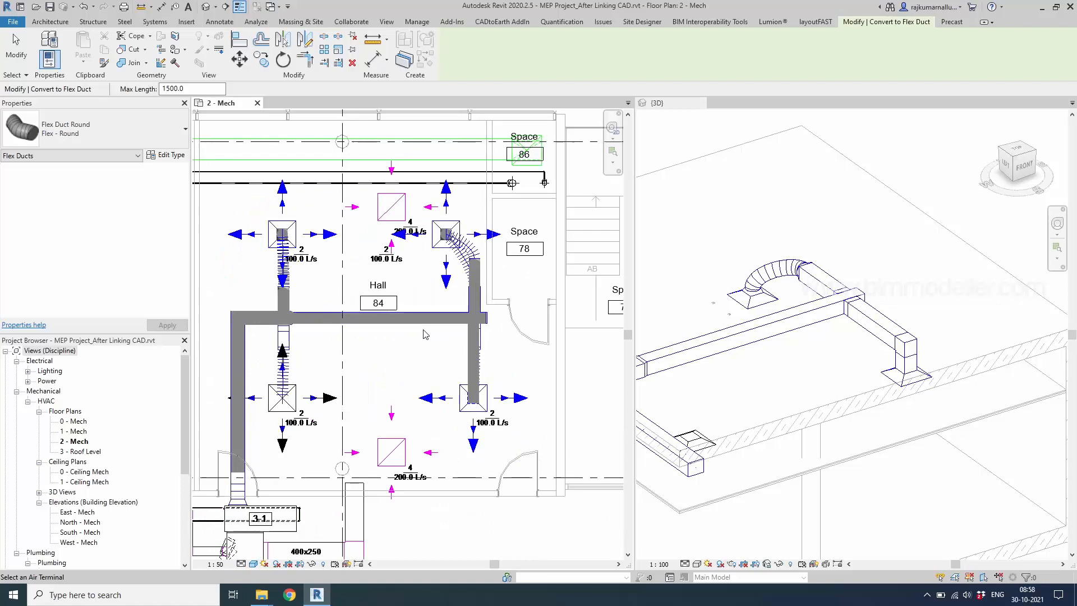
left_click(903, 378)
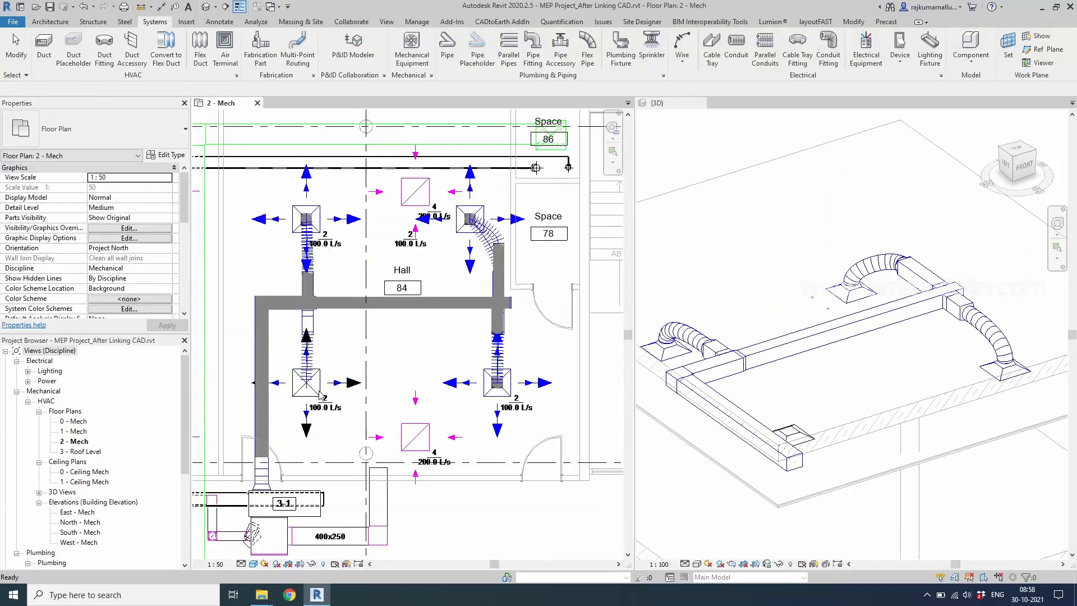
- Convert the lower-right terminal's branch to flex duct as well
left_click(306, 382)
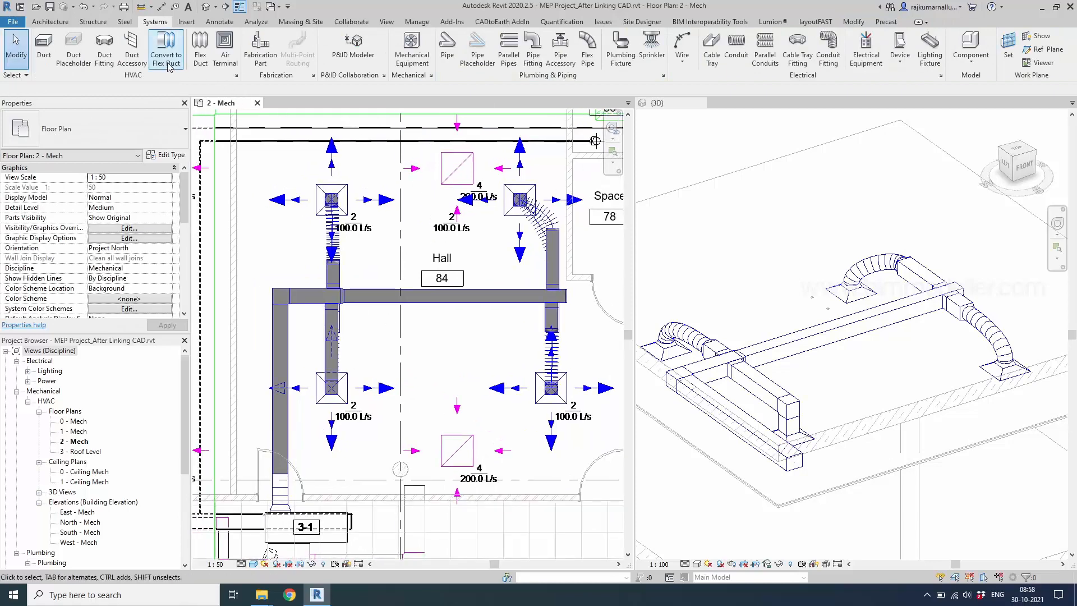
left_click(165, 48)
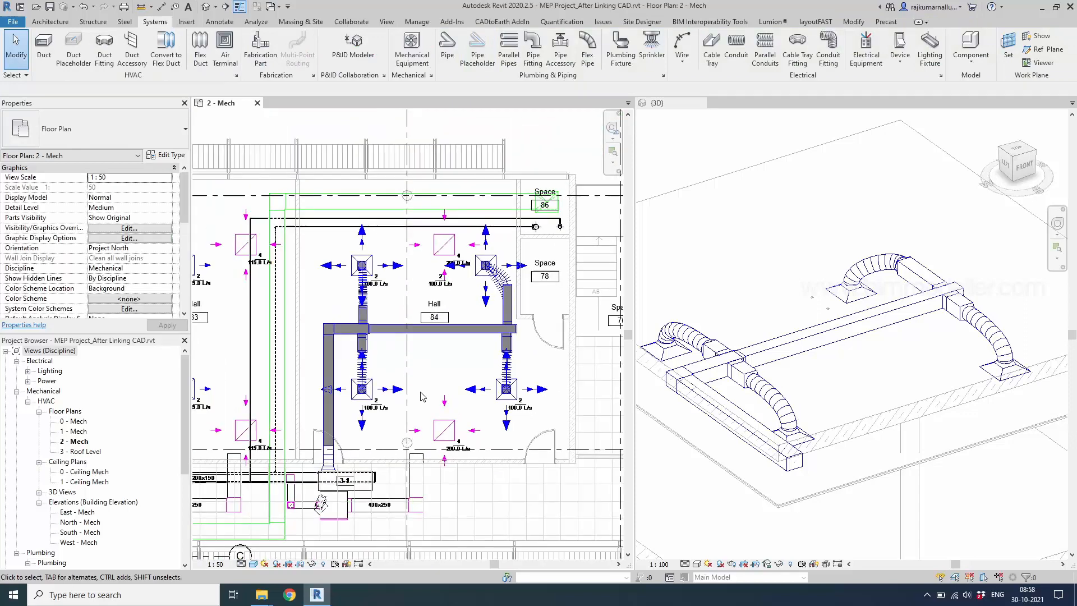
mouse_move(426, 371)
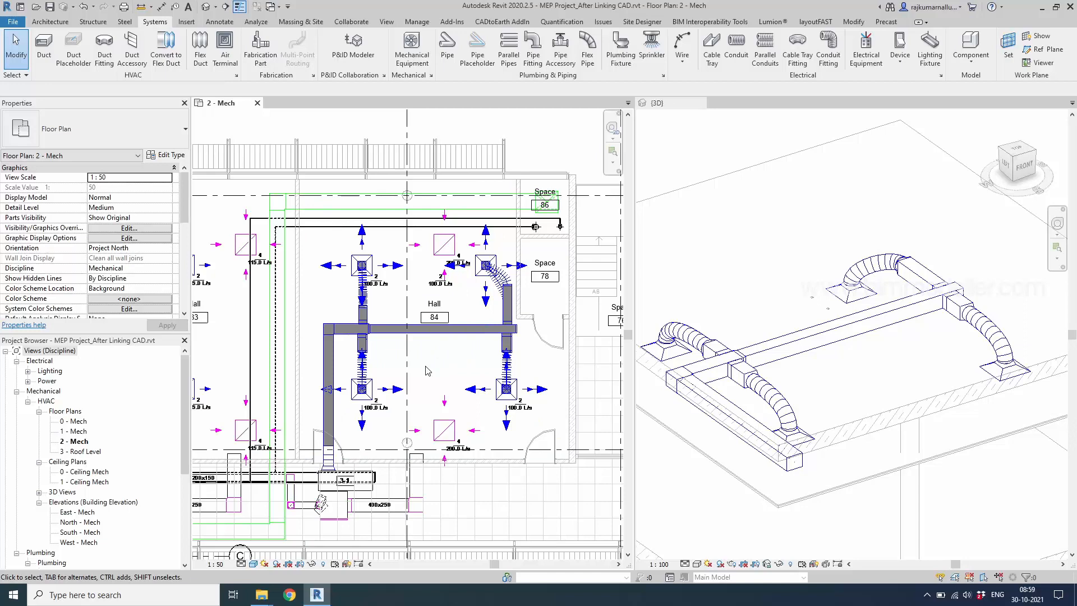
mouse_move(423, 372)
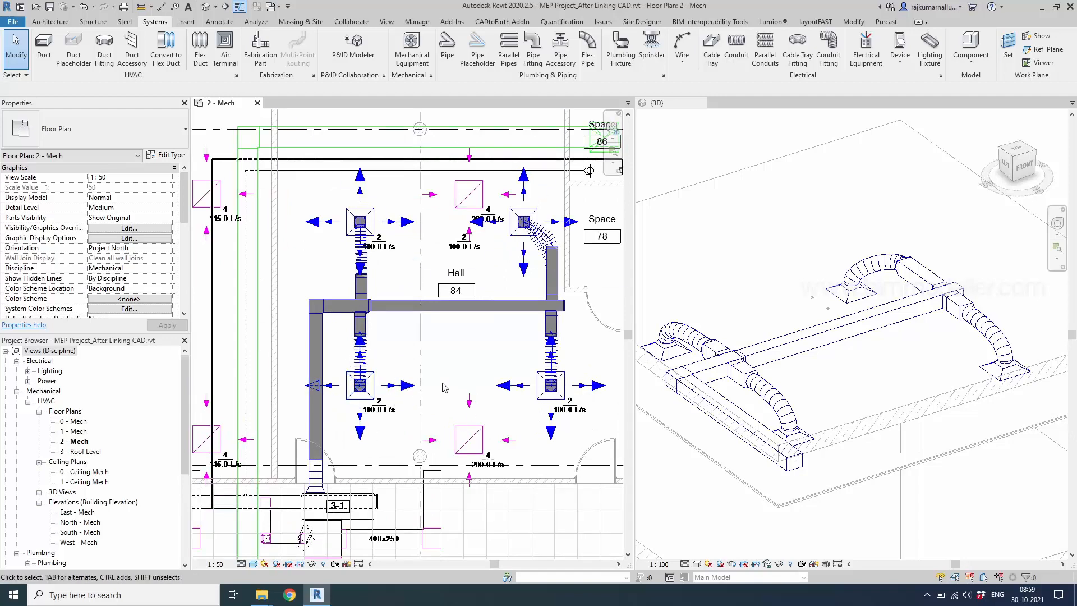
mouse_move(433, 385)
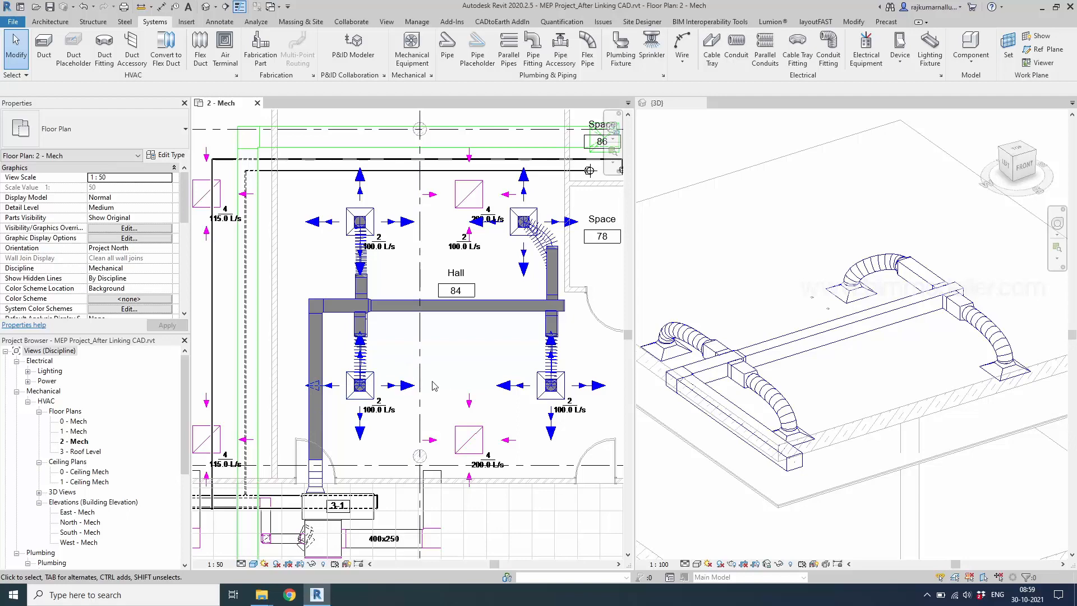
- Shift the lower-left terminal so its flex duct angles diagonally up to the main duct
left_click(447, 307)
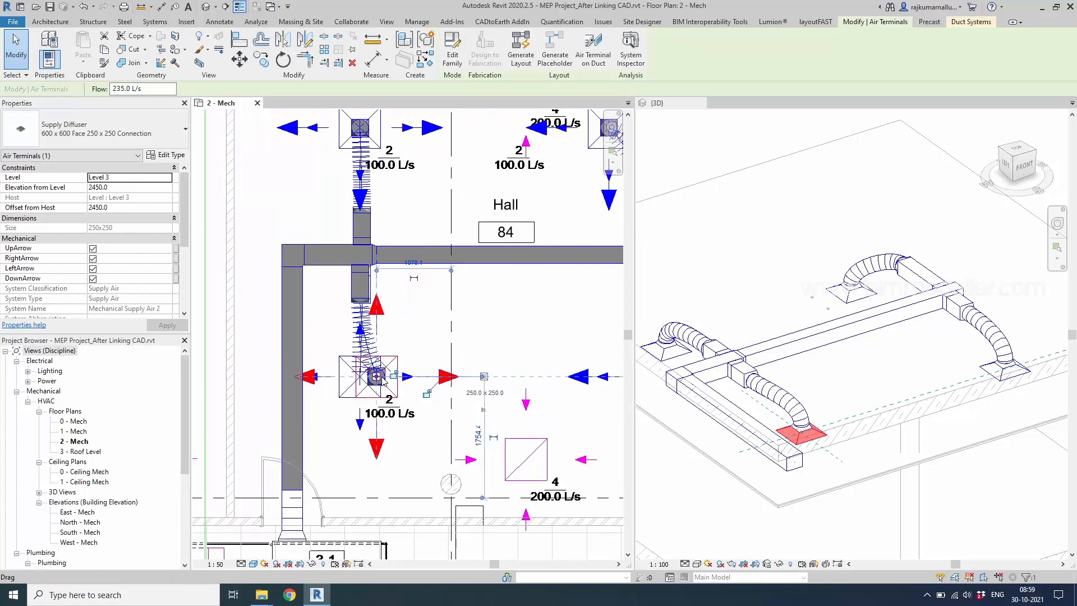
left_click(376, 377)
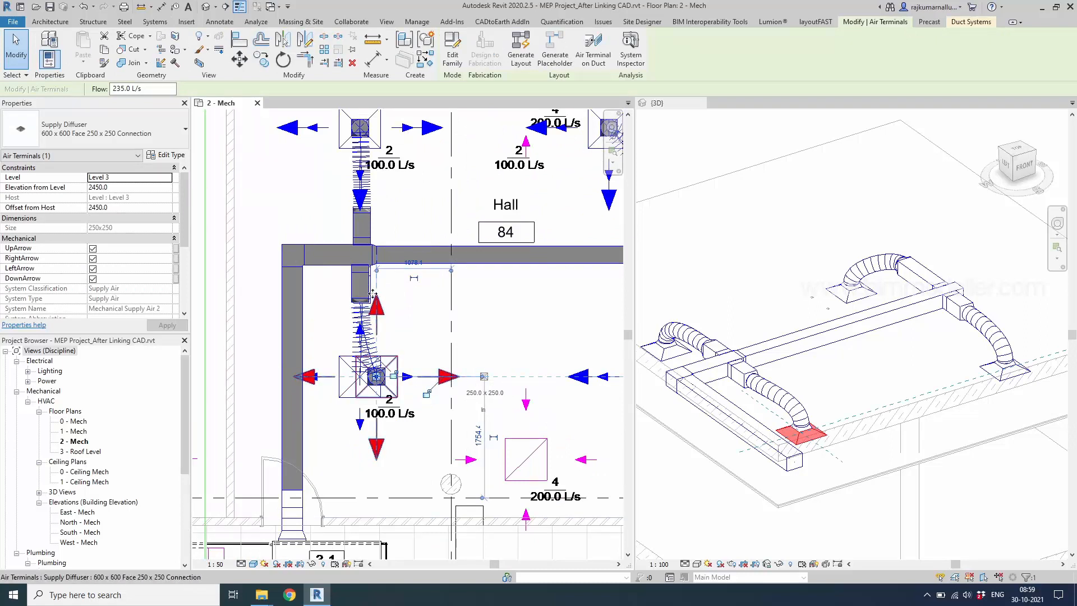
mouse_move(388, 374)
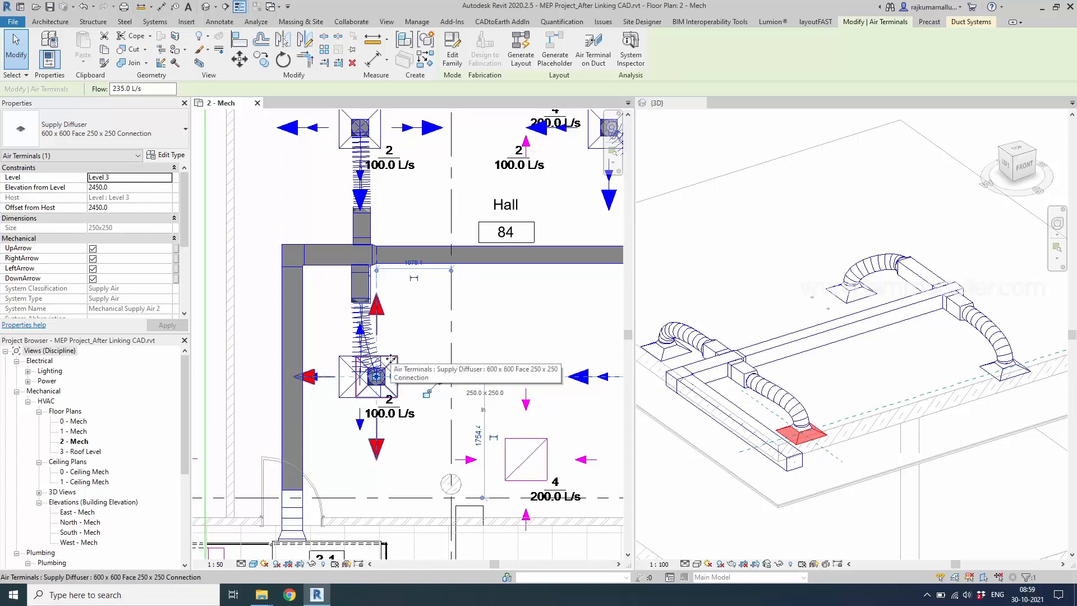
left_click(154, 21)
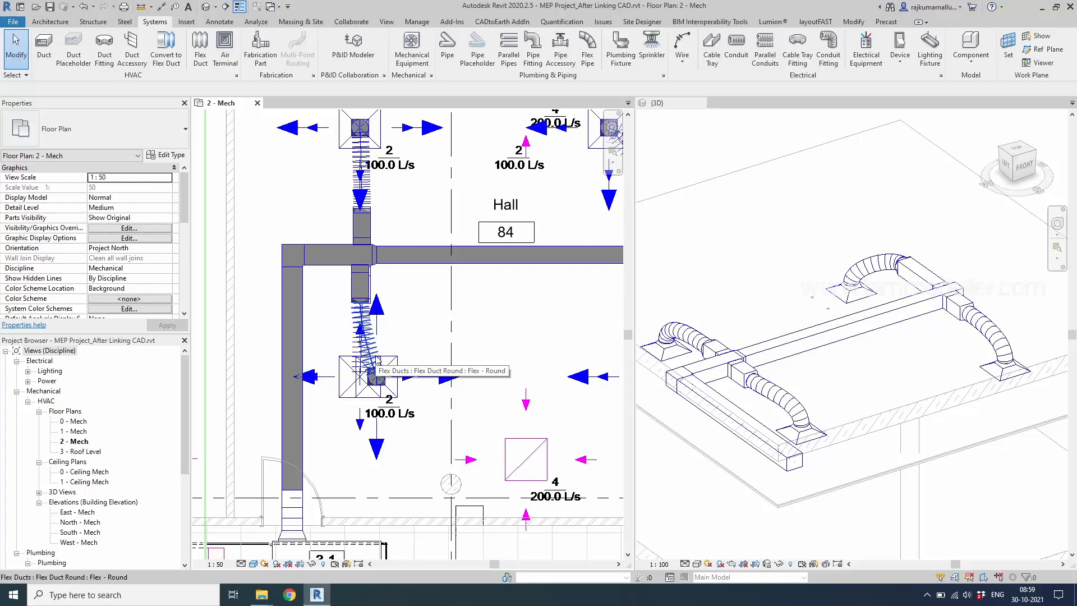
left_click(377, 377)
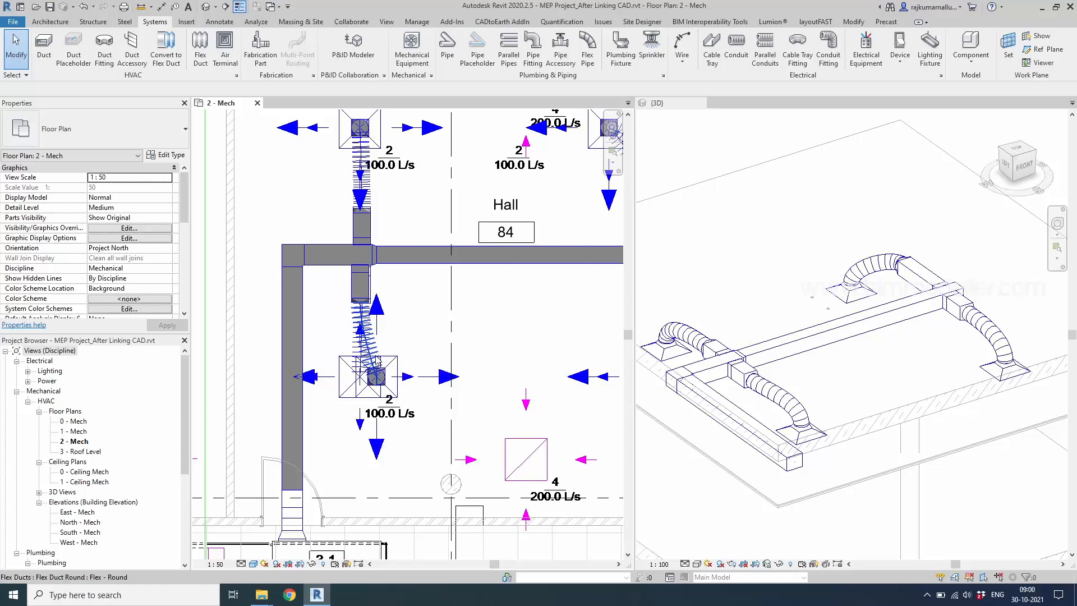